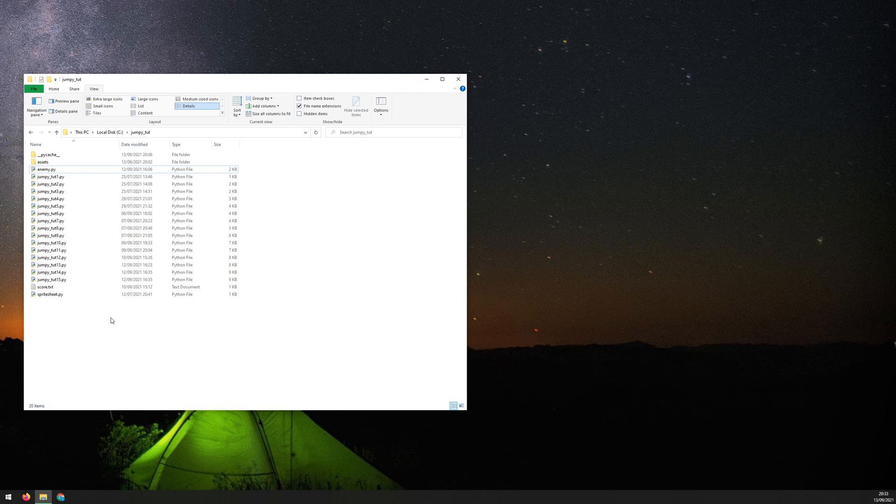
{"action": "mouse_move", "coordinate": [174, 209]}
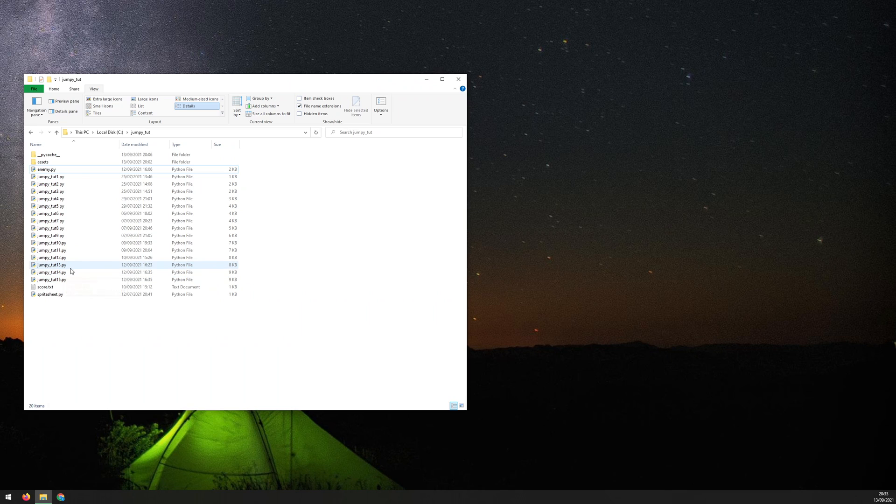
{"action": "mouse_move", "coordinate": [71, 270]}
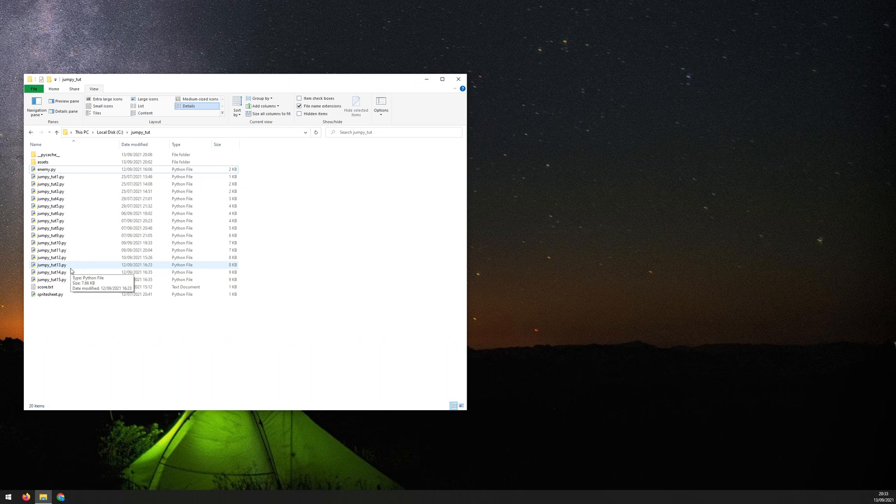
{"action": "mouse_move", "coordinate": [68, 321]}
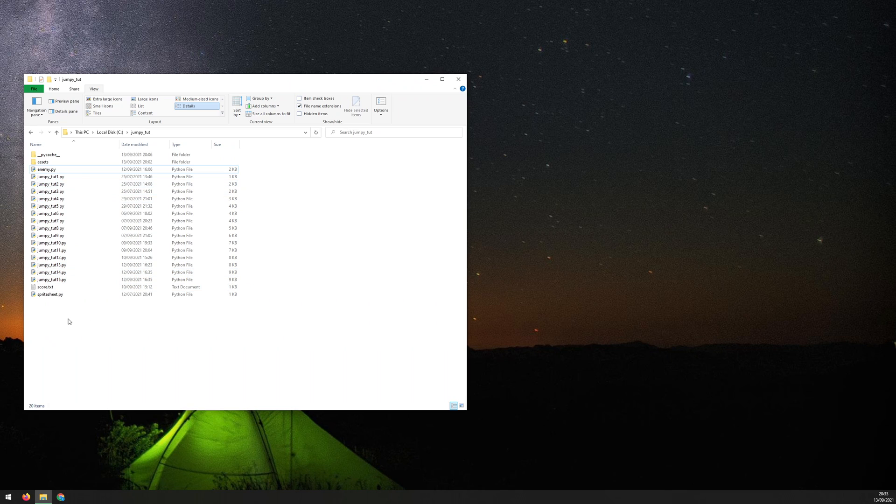
{"action": "mouse_move", "coordinate": [140, 324]}
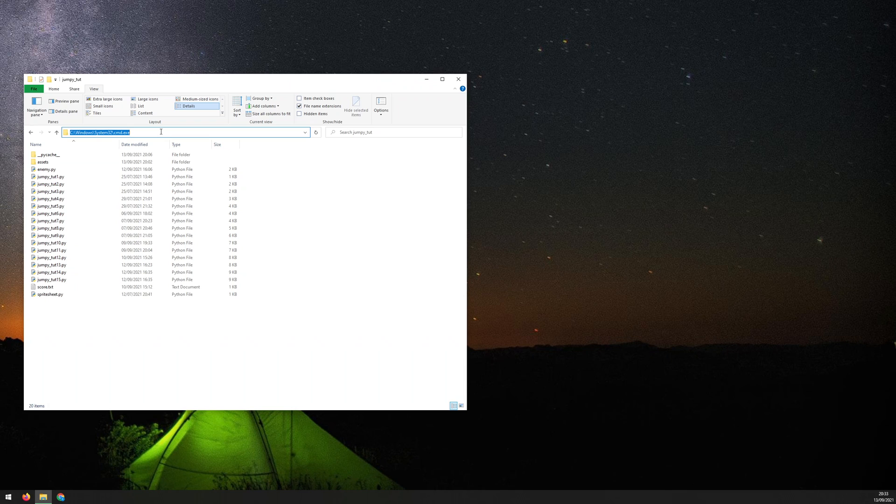
Launch cmd from the jumpy_tut address bar and run pip install pyinstaller.
{"action": "type", "text": "cmd"}
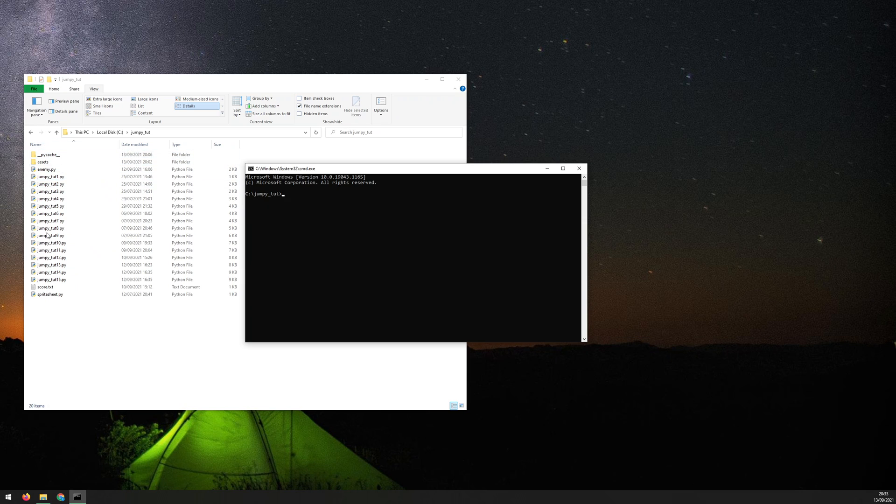
{"action": "mouse_move", "coordinate": [274, 197]}
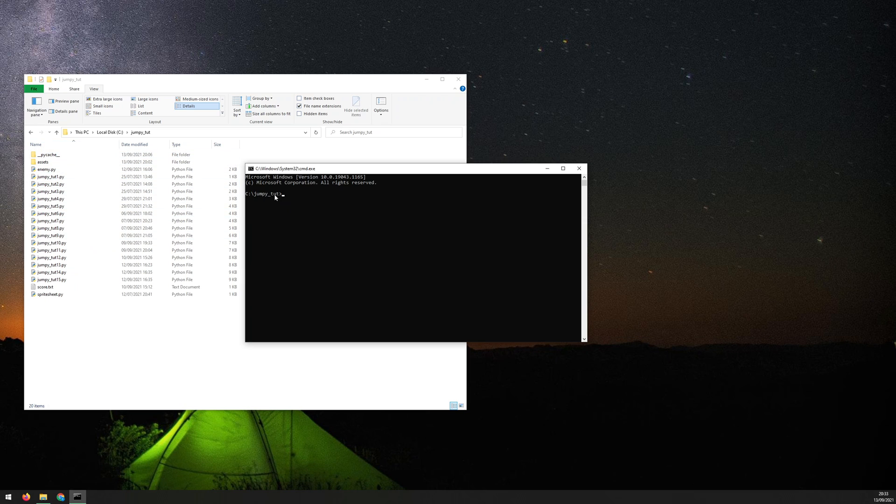
{"action": "mouse_move", "coordinate": [285, 198]}
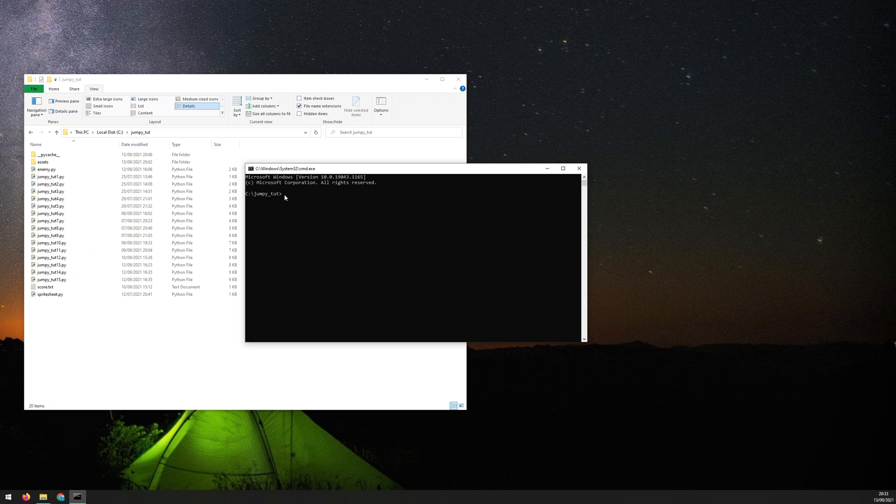
{"action": "type", "text": "pip install pyinstaller"}
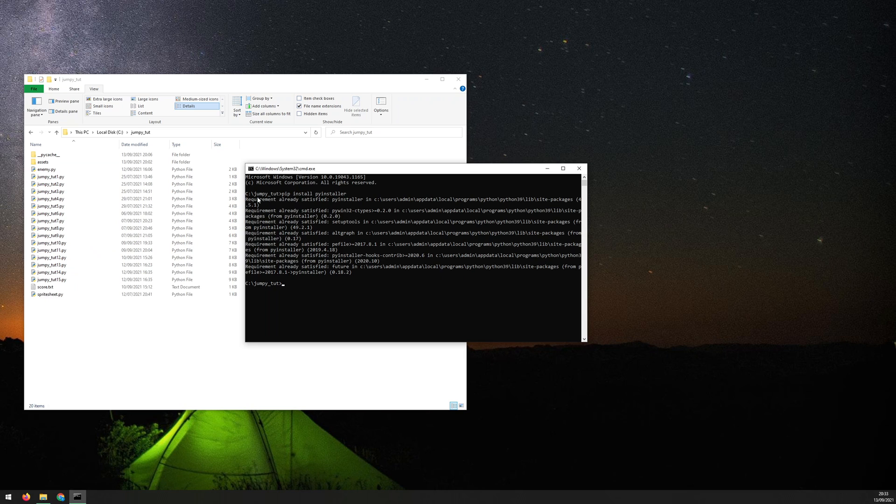
{"action": "mouse_move", "coordinate": [329, 198]}
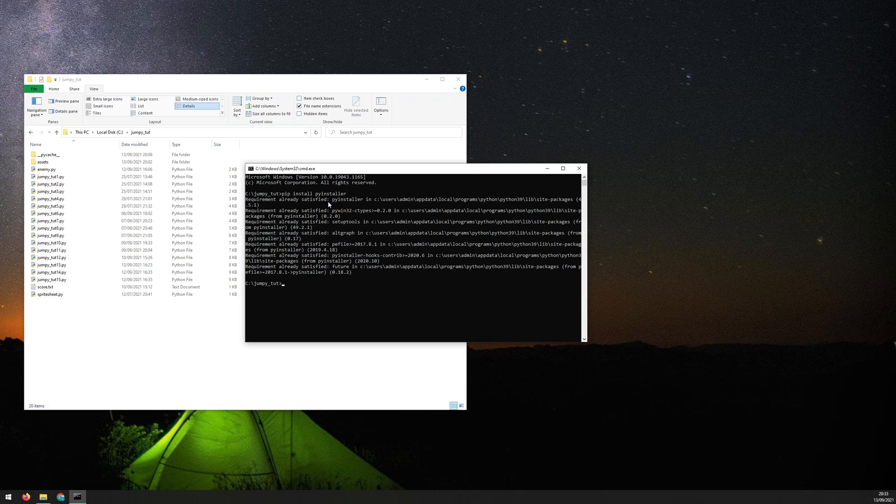
{"action": "mouse_move", "coordinate": [308, 267]}
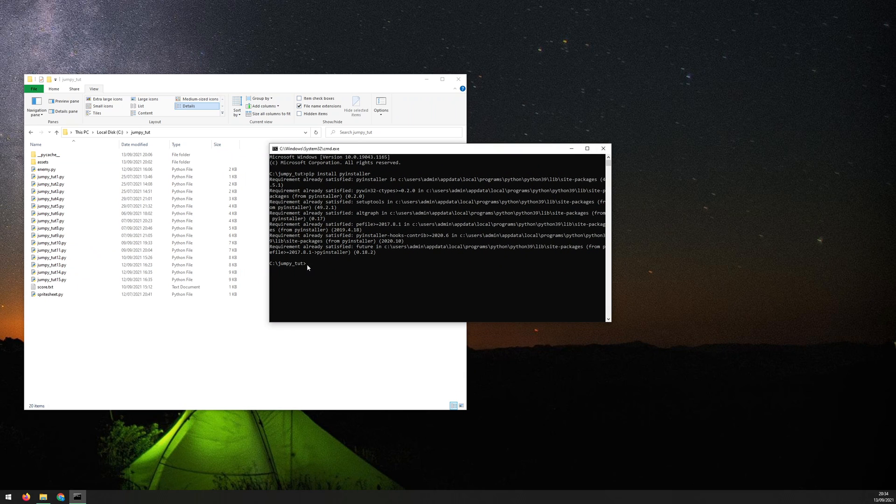
Run pyinstaller jumpy_tut15.py --onefile to build a single-file executable.
{"action": "type", "text": "pyinstaller"}
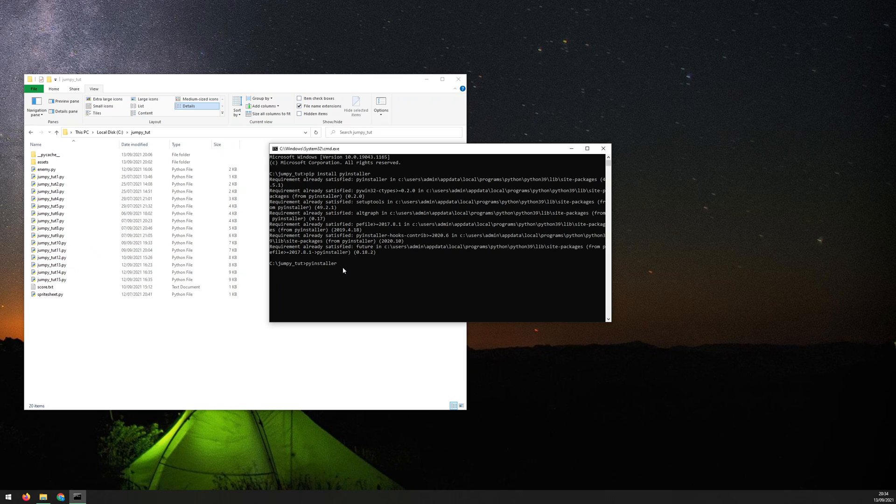
{"action": "type", "text": "jumpy_tut15"}
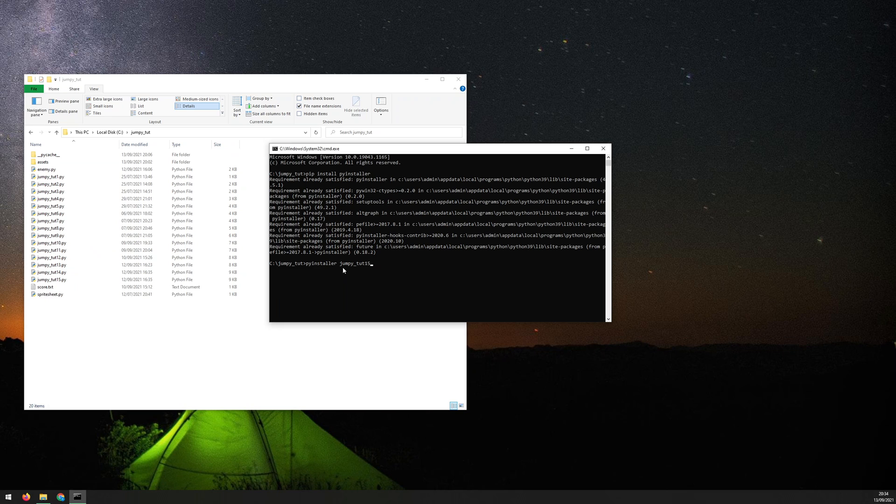
{"action": "type", "text": ".py"}
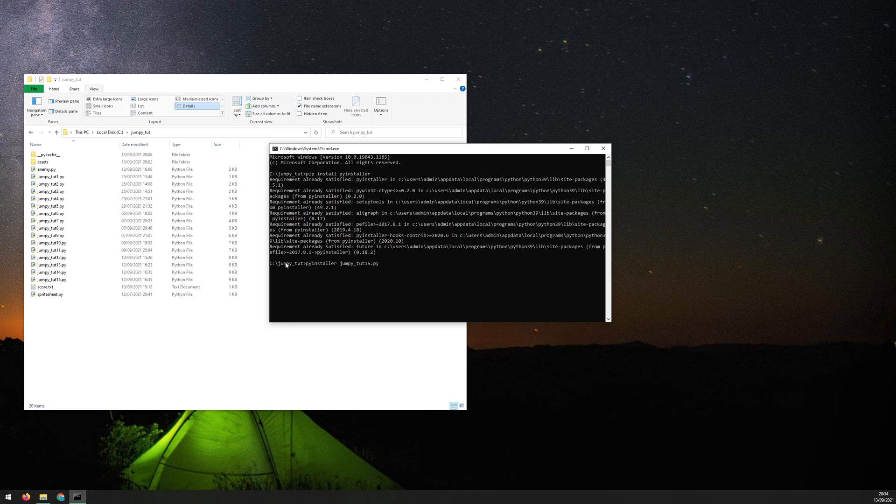
{"action": "mouse_move", "coordinate": [353, 300]}
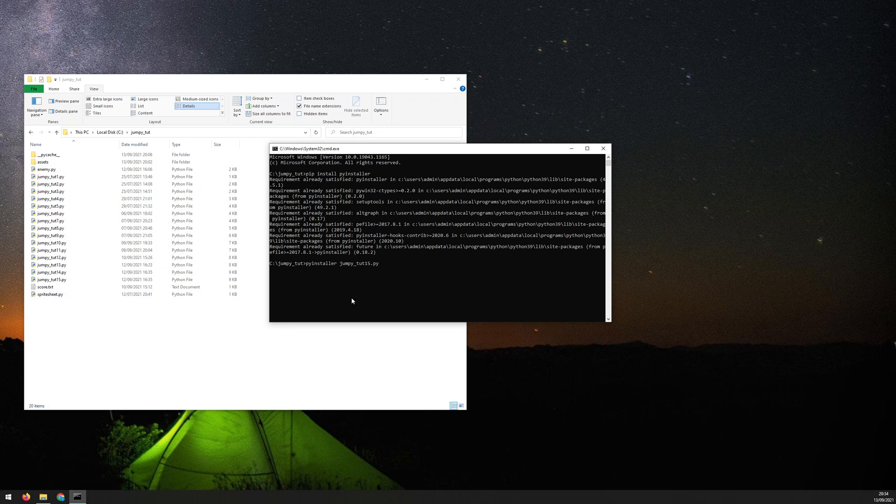
{"action": "mouse_move", "coordinate": [385, 265]}
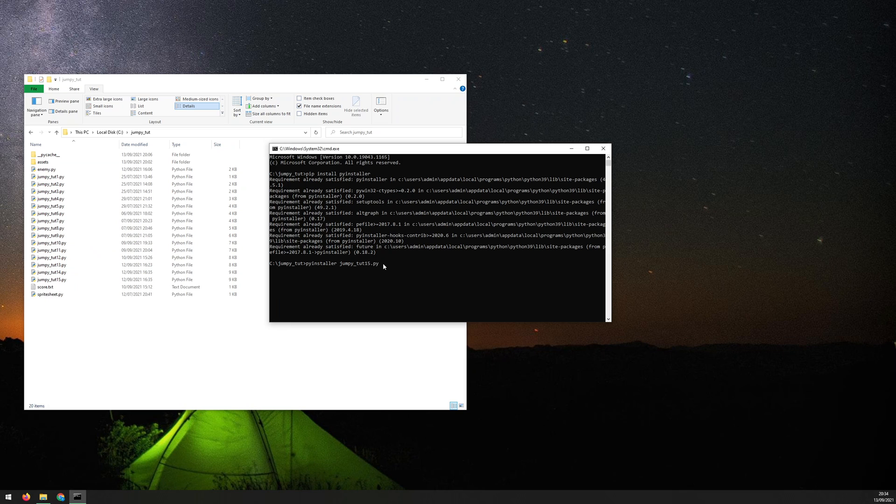
{"action": "type", "text": "--one"}
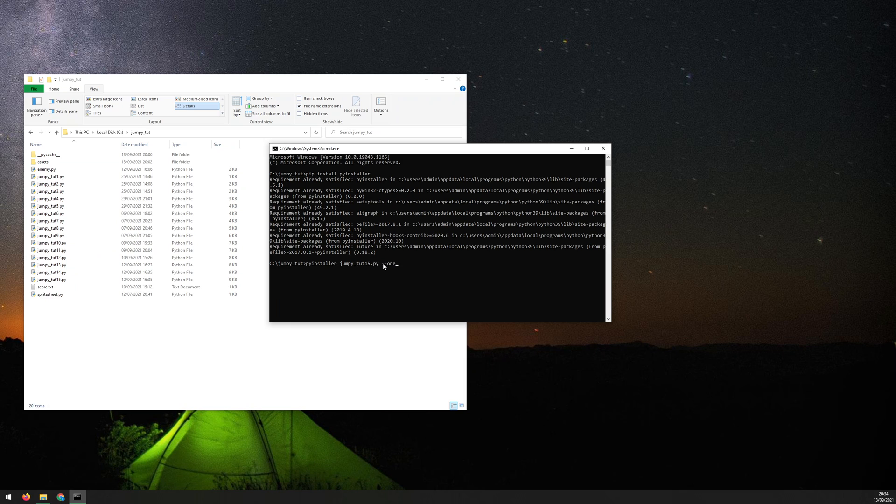
{"action": "type", "text": "file"}
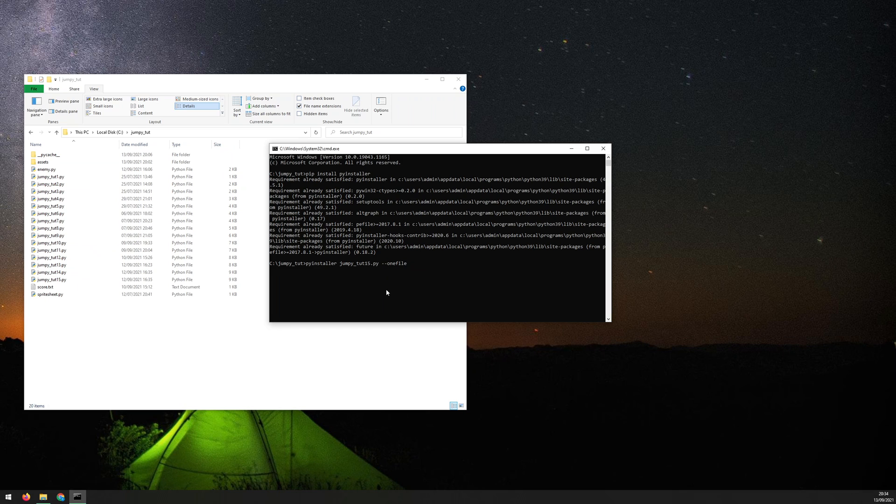
{"action": "key", "text": "Return"}
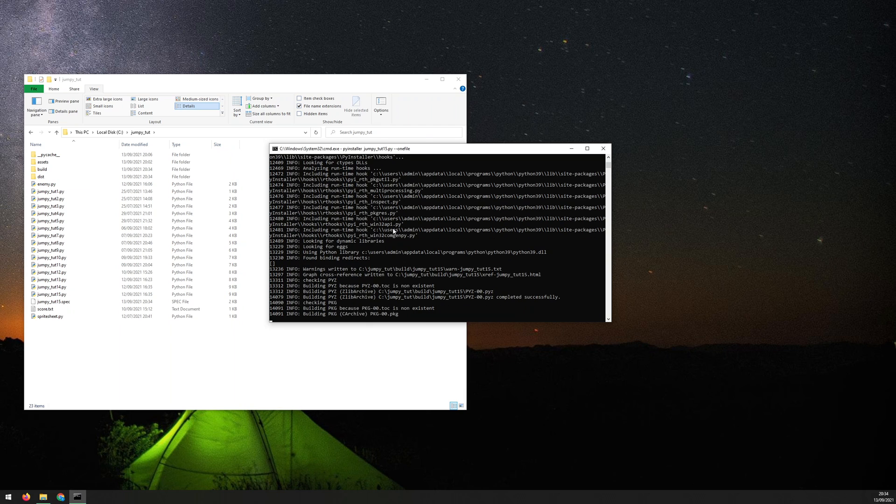
{"action": "mouse_move", "coordinate": [228, 243]}
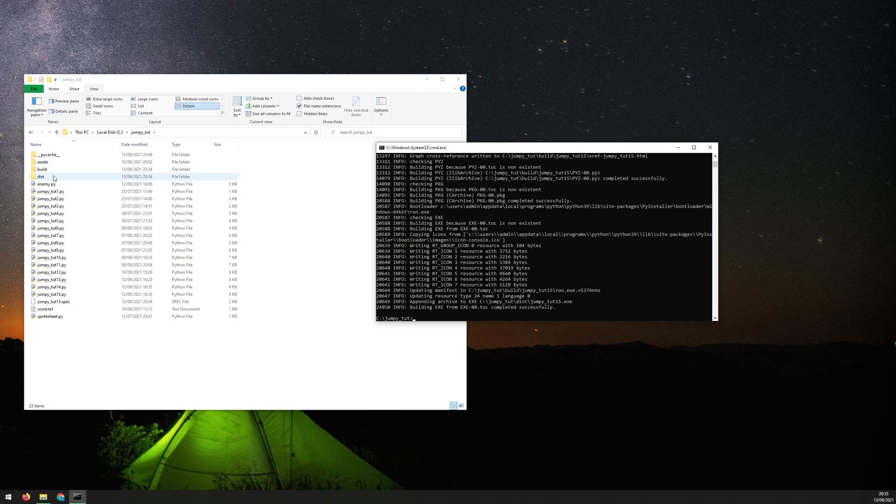
Enter the dist folder and select the built jumpy_tut15.exe.
{"action": "double_click", "coordinate": [42, 177]}
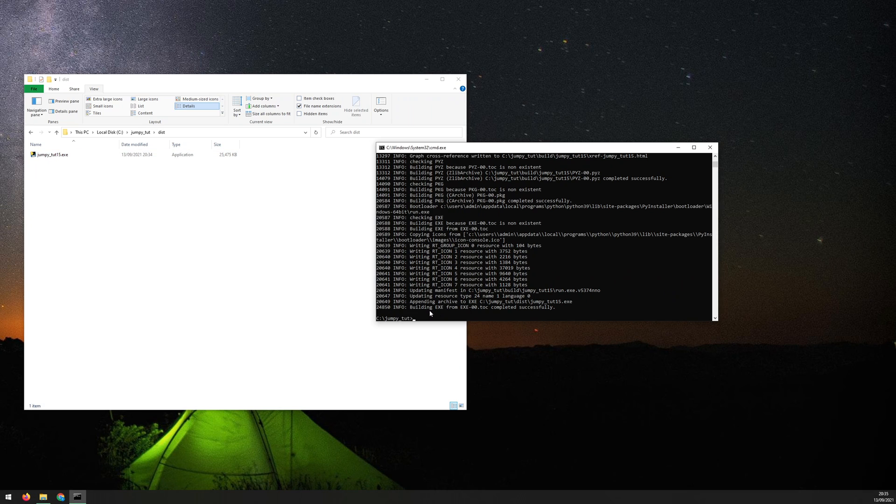
{"action": "left_click", "coordinate": [49, 154]}
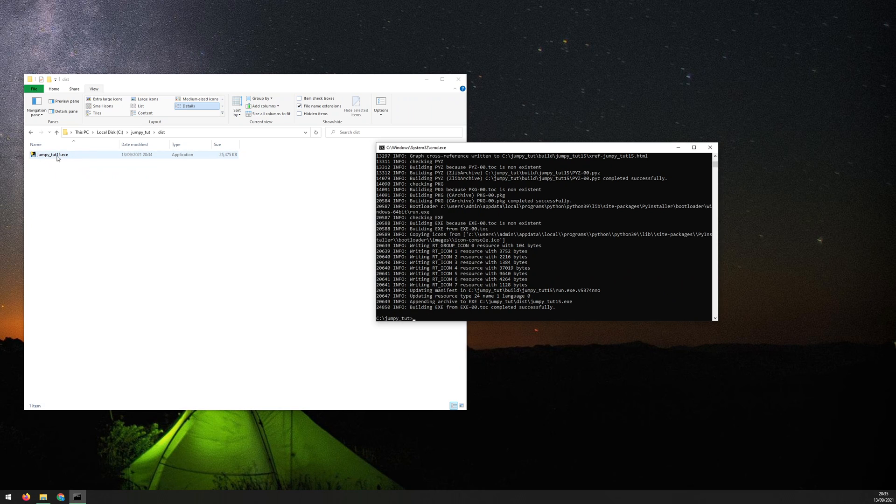
{"action": "left_click", "coordinate": [46, 155]}
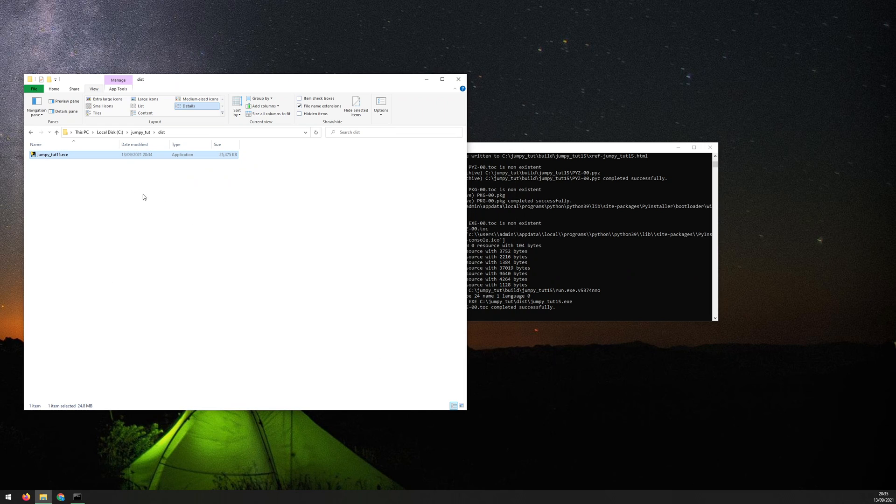
{"action": "mouse_move", "coordinate": [73, 169]}
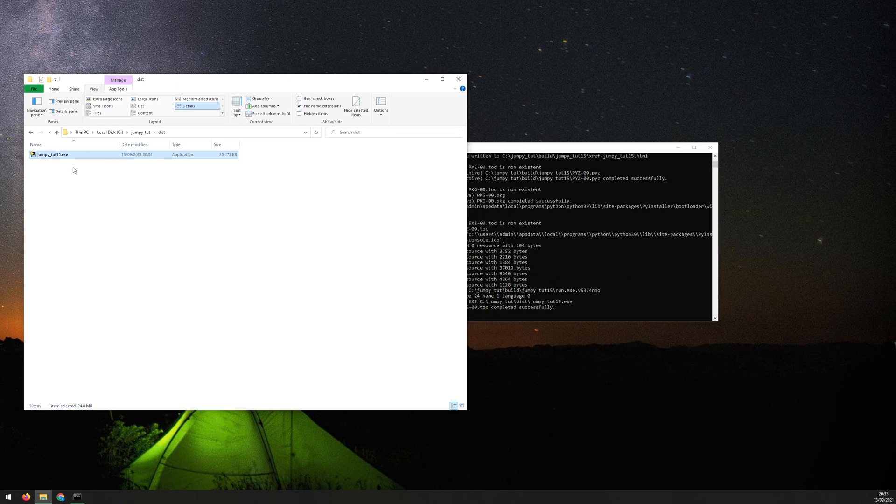
{"action": "mouse_move", "coordinate": [58, 168]}
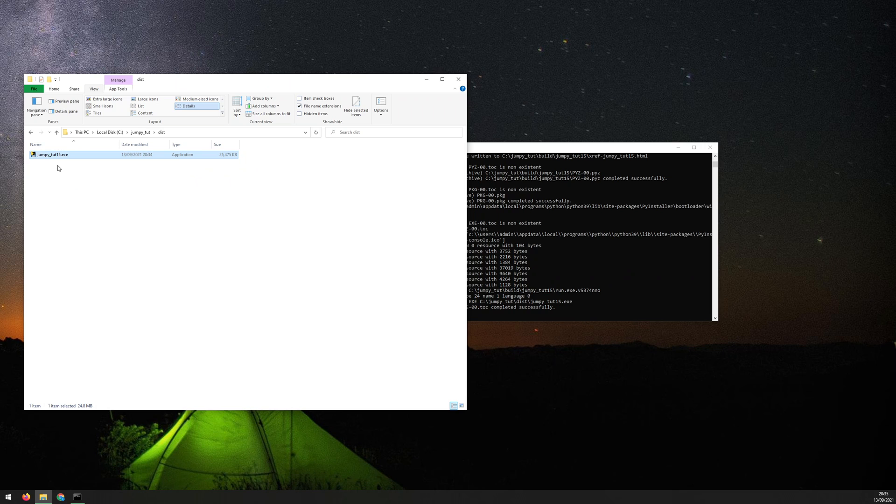
{"action": "mouse_move", "coordinate": [149, 319]}
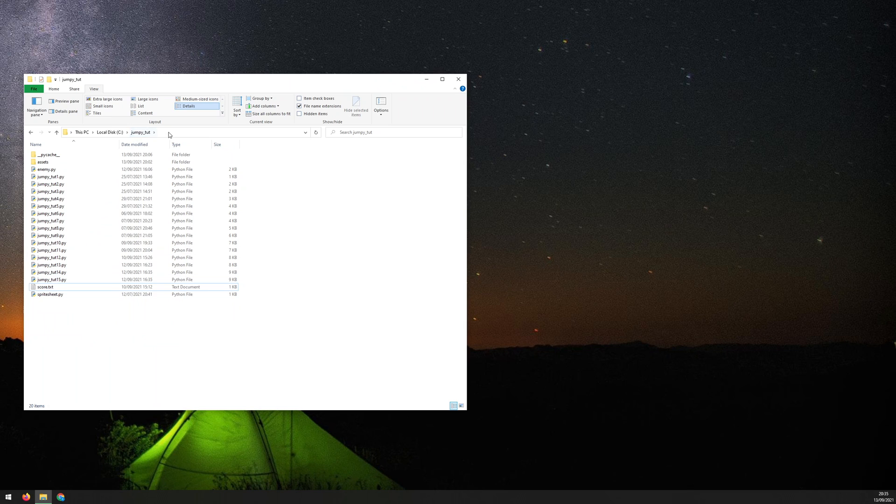
Enter cmd in the jumpy_tut folder's address bar.
{"action": "type", "text": "cmd"}
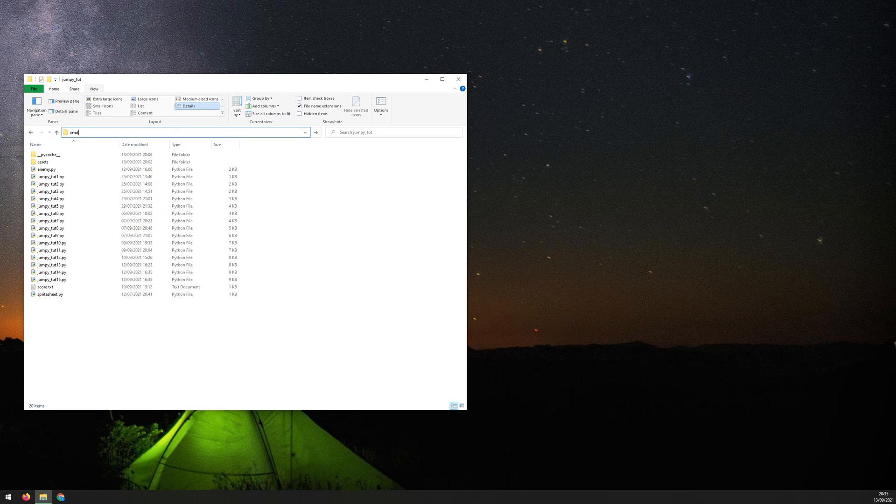
Run pyinstaller jumpy_tut15.py --onefile --windowed in the new command prompt.
{"action": "key", "text": "Enter"}
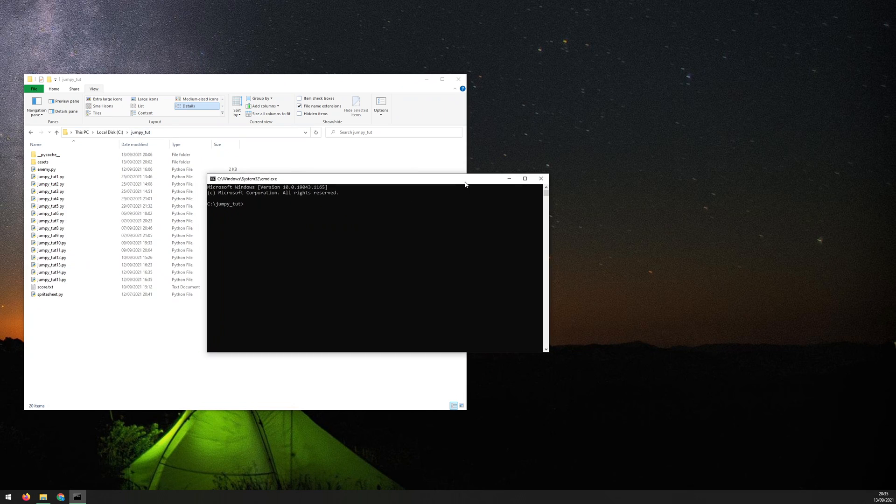
{"action": "type", "text": "py"}
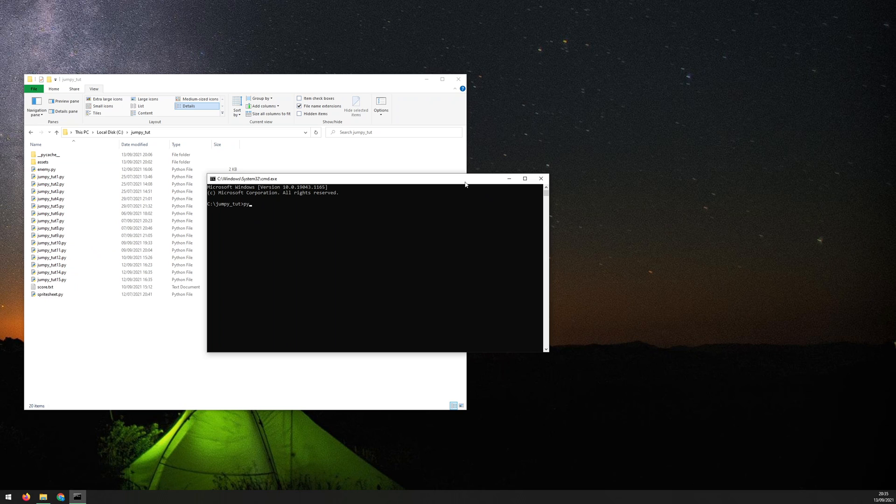
{"action": "type", "text": "installer"}
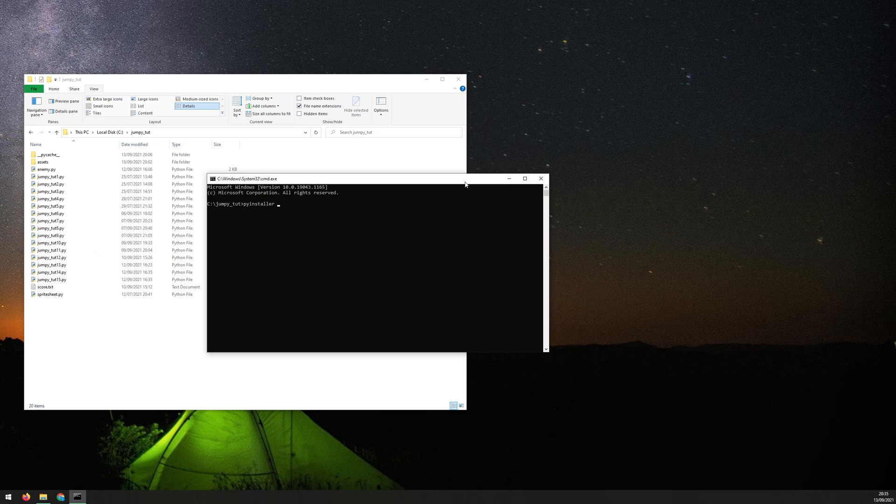
{"action": "type", "text": "jumpy"}
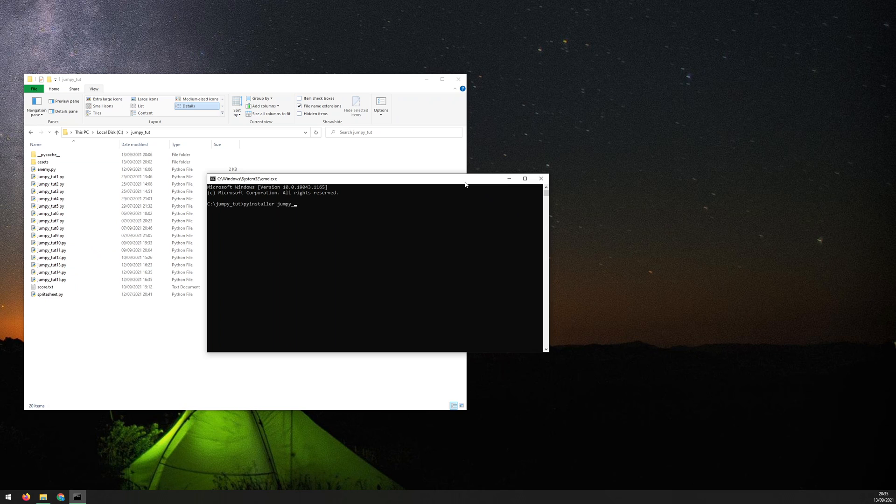
{"action": "type", "text": "_tut15"}
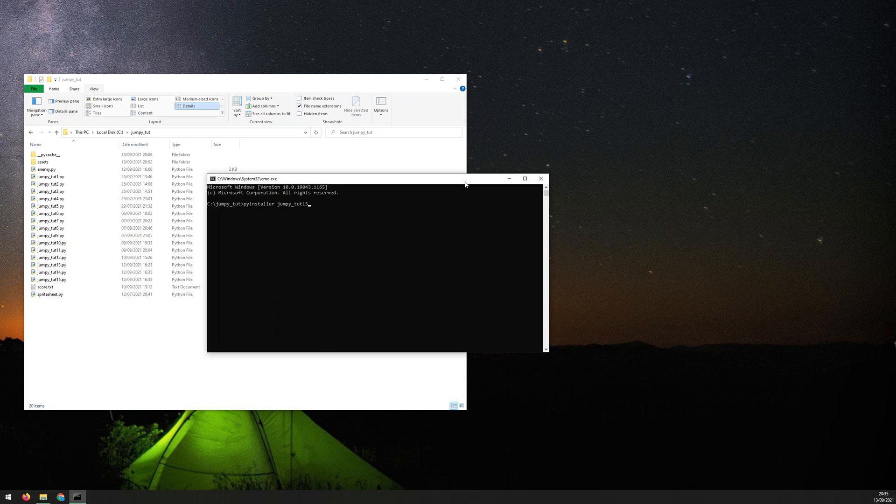
{"action": "type", "text": ".py -"}
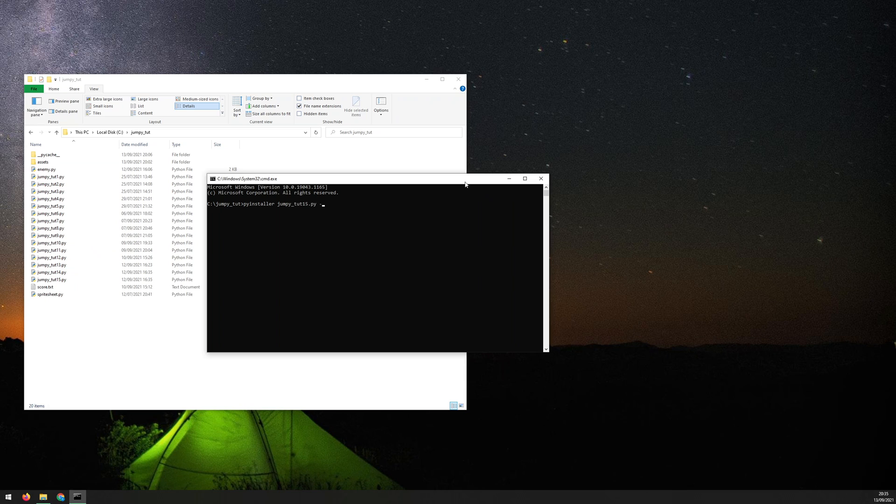
{"action": "type", "text": "-onefile"}
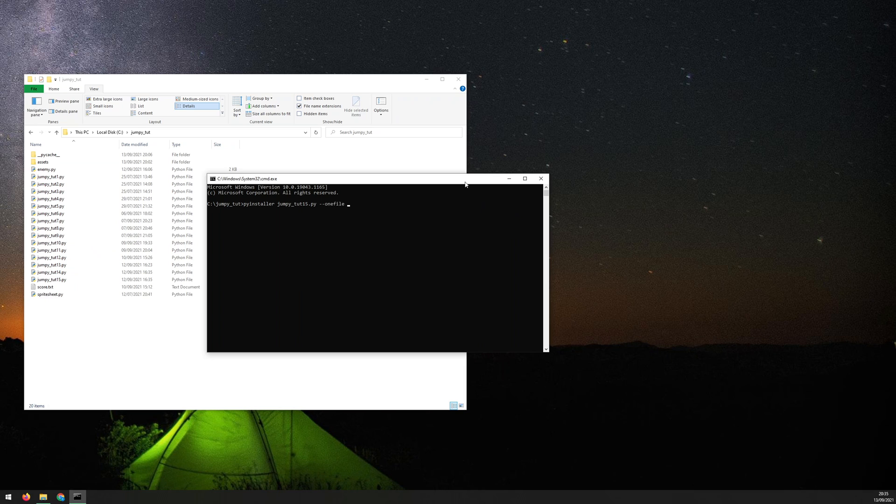
{"action": "type", "text": "--"}
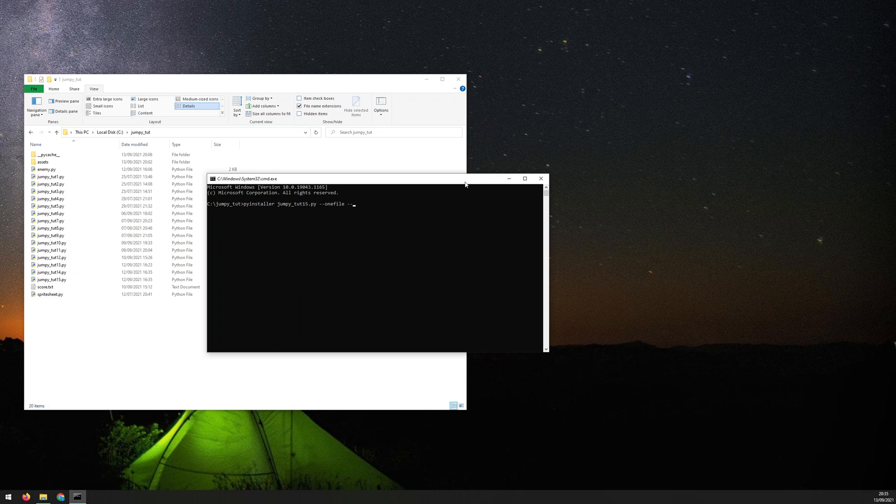
{"action": "type", "text": "windowed"}
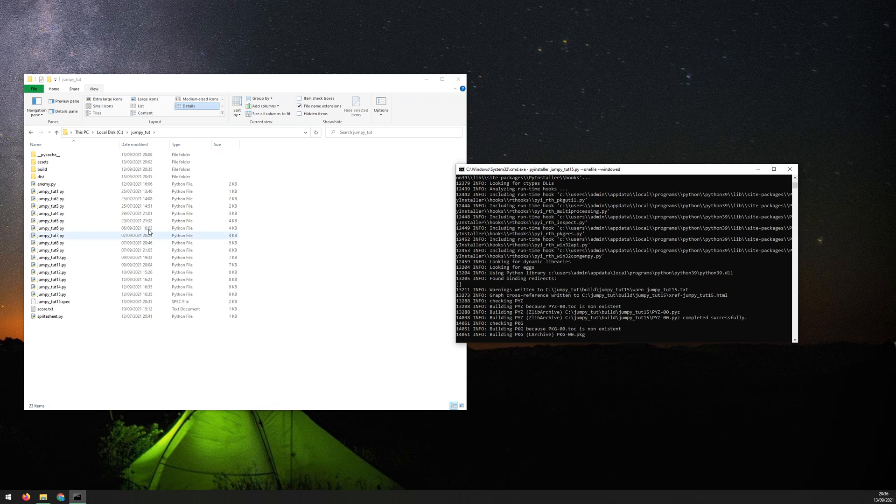
Enter the dist folder and run jumpy_tut15.exe, which fails on assets/music.mp3.
{"action": "left_click", "coordinate": [41, 176]}
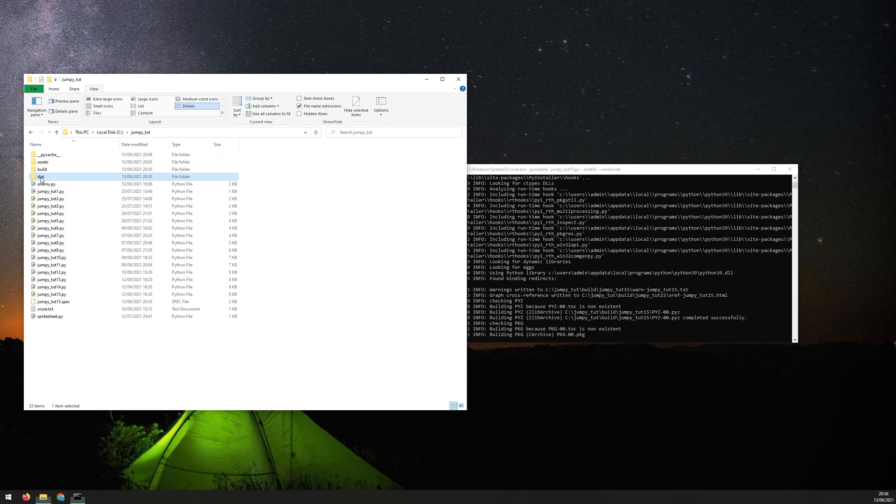
{"action": "double_click", "coordinate": [28, 176]}
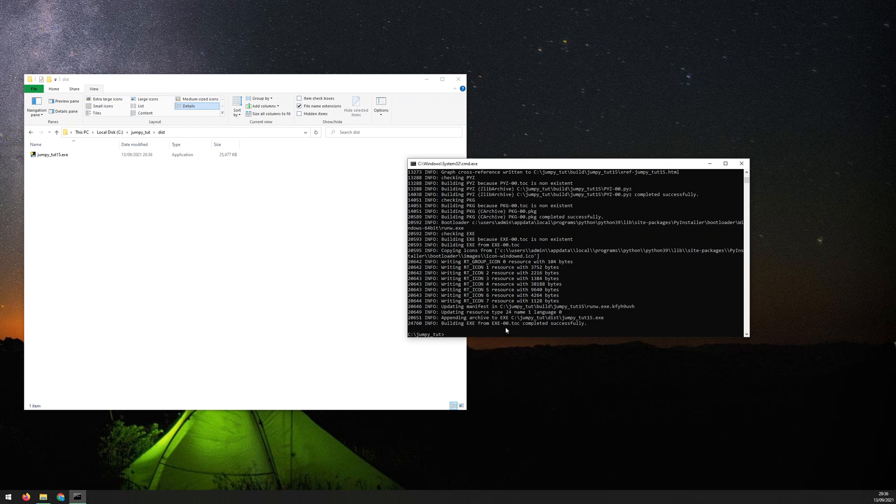
{"action": "left_click", "coordinate": [49, 155]}
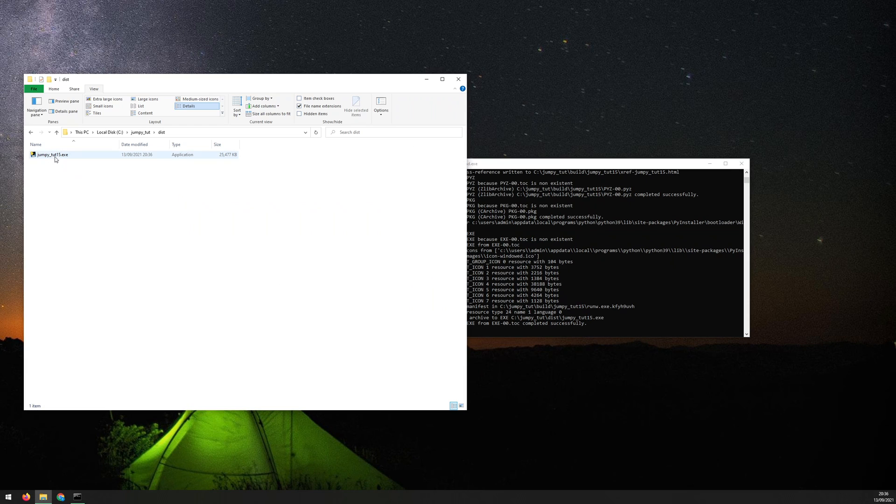
{"action": "double_click", "coordinate": [45, 155]}
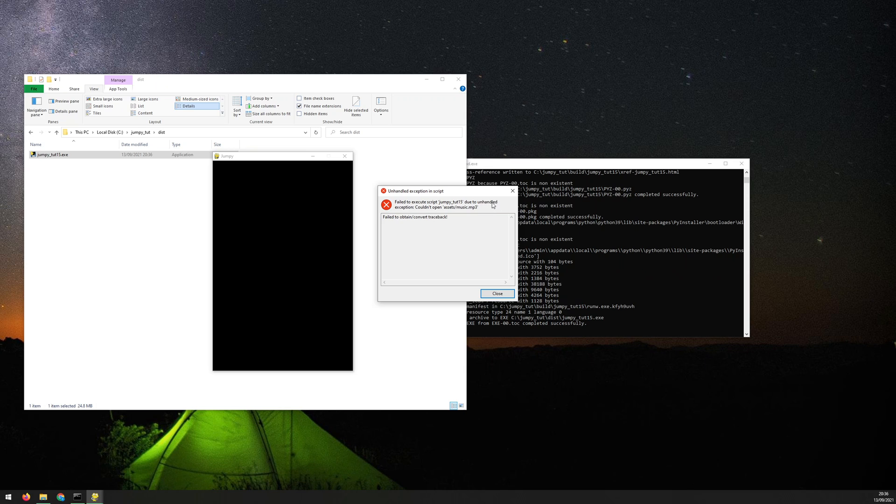
{"action": "mouse_move", "coordinate": [435, 211]}
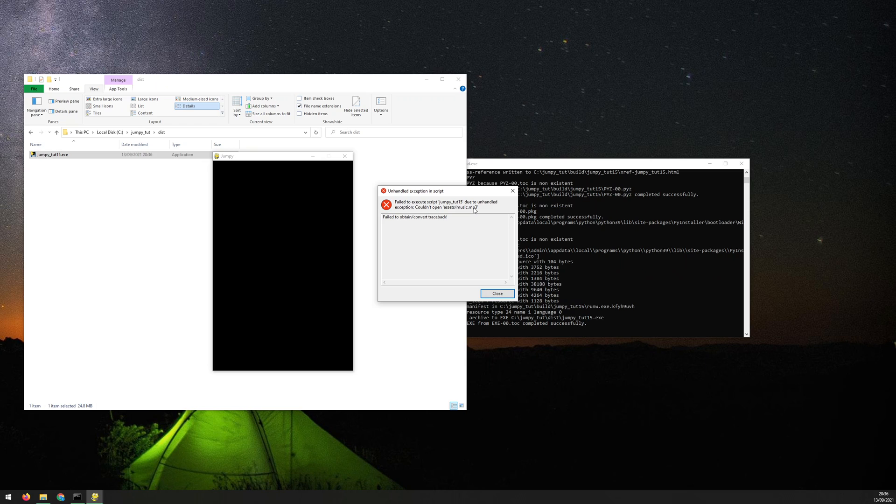
{"action": "mouse_move", "coordinate": [463, 210]}
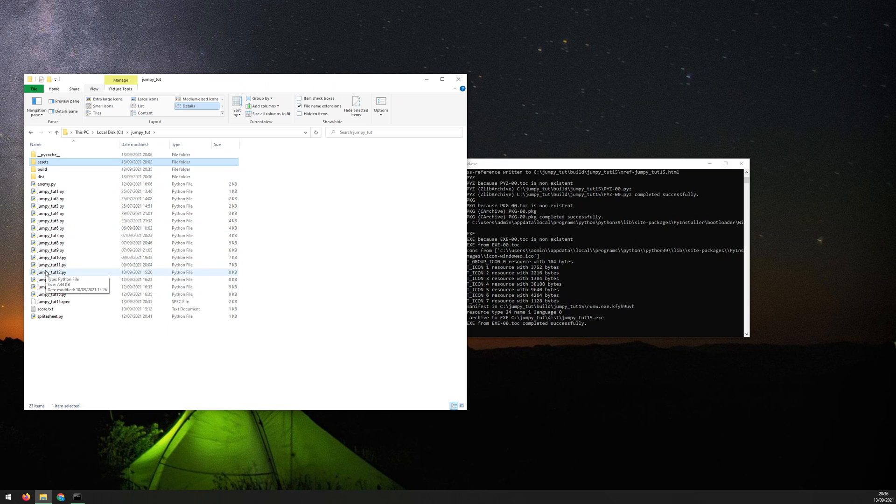
Paste a copy of the assets folder into dist next to jumpy_tut15.exe.
{"action": "double_click", "coordinate": [41, 176]}
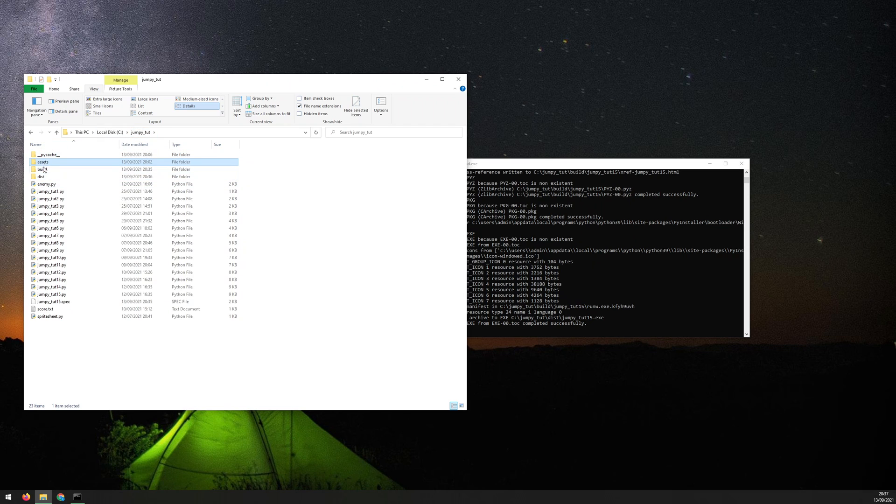
{"action": "double_click", "coordinate": [41, 176]}
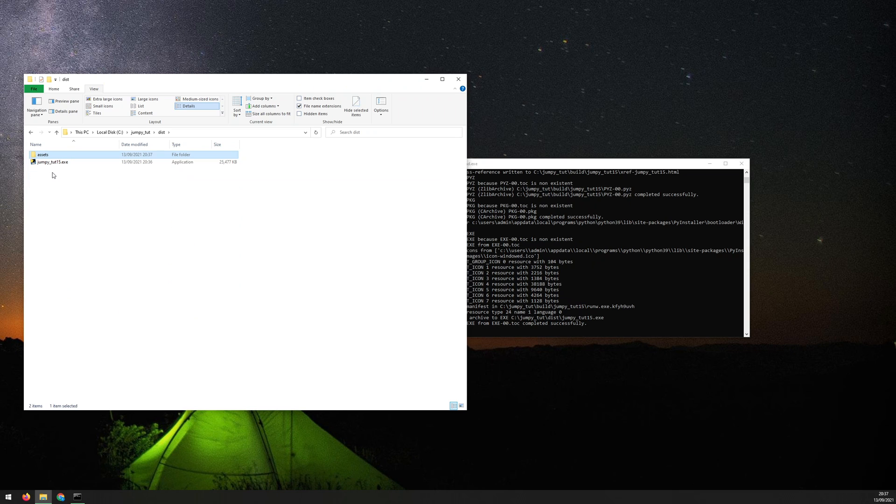
{"action": "double_click", "coordinate": [43, 162]}
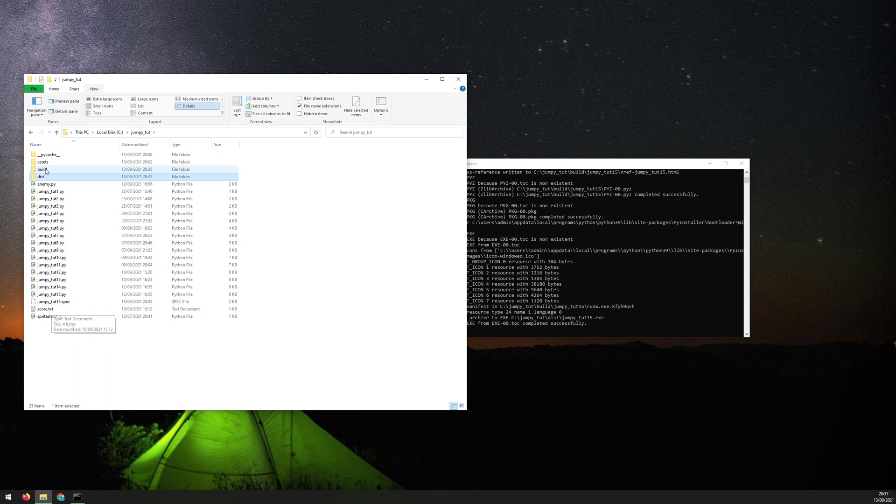
Paste a copy of score.txt into dist alongside assets and jumpy_tut15.exe.
{"action": "double_click", "coordinate": [41, 176]}
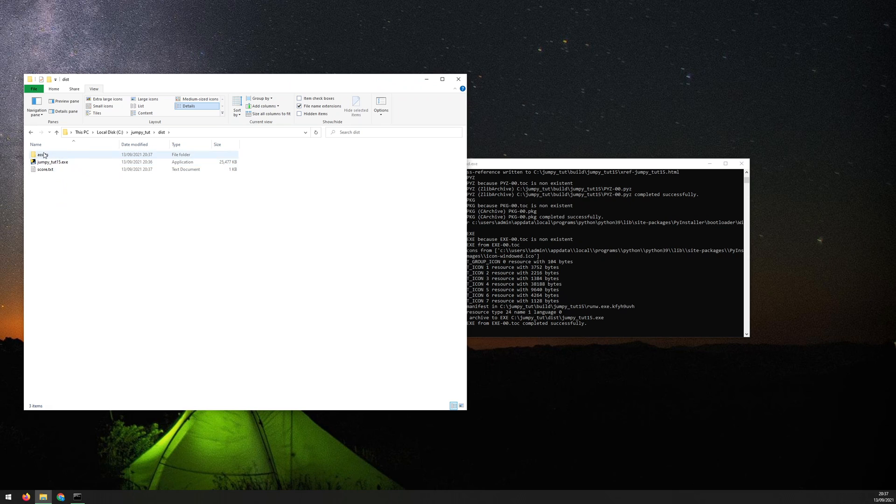
{"action": "key", "text": "ctrl+a"}
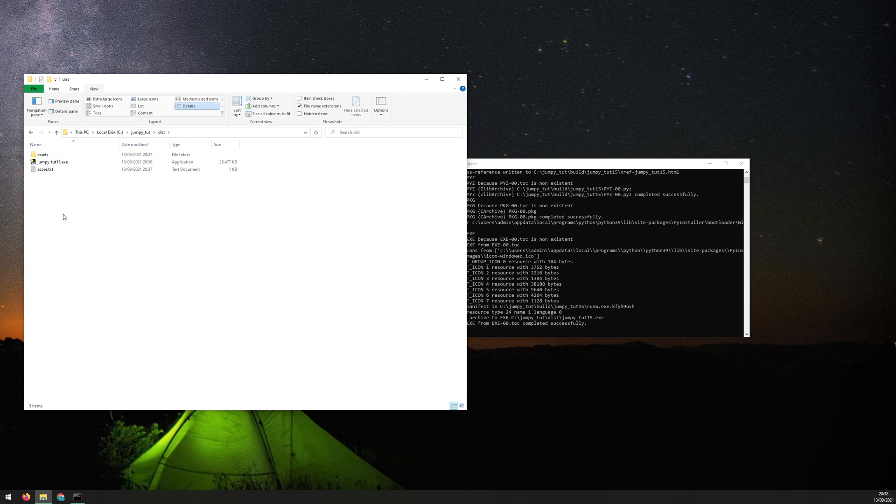
{"action": "left_click", "coordinate": [44, 169]}
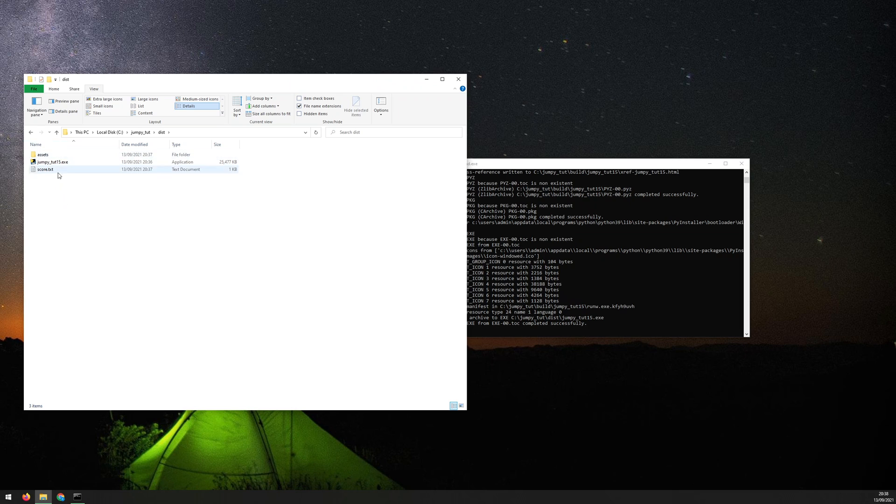
{"action": "left_click", "coordinate": [67, 227]}
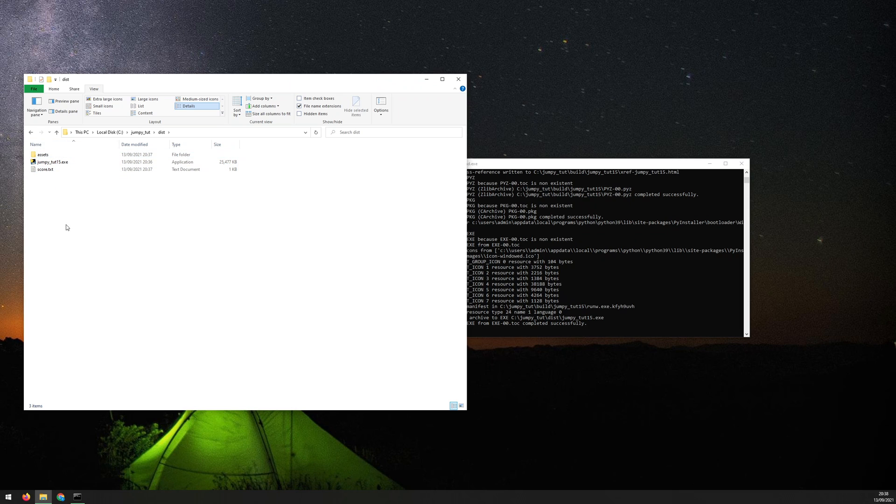